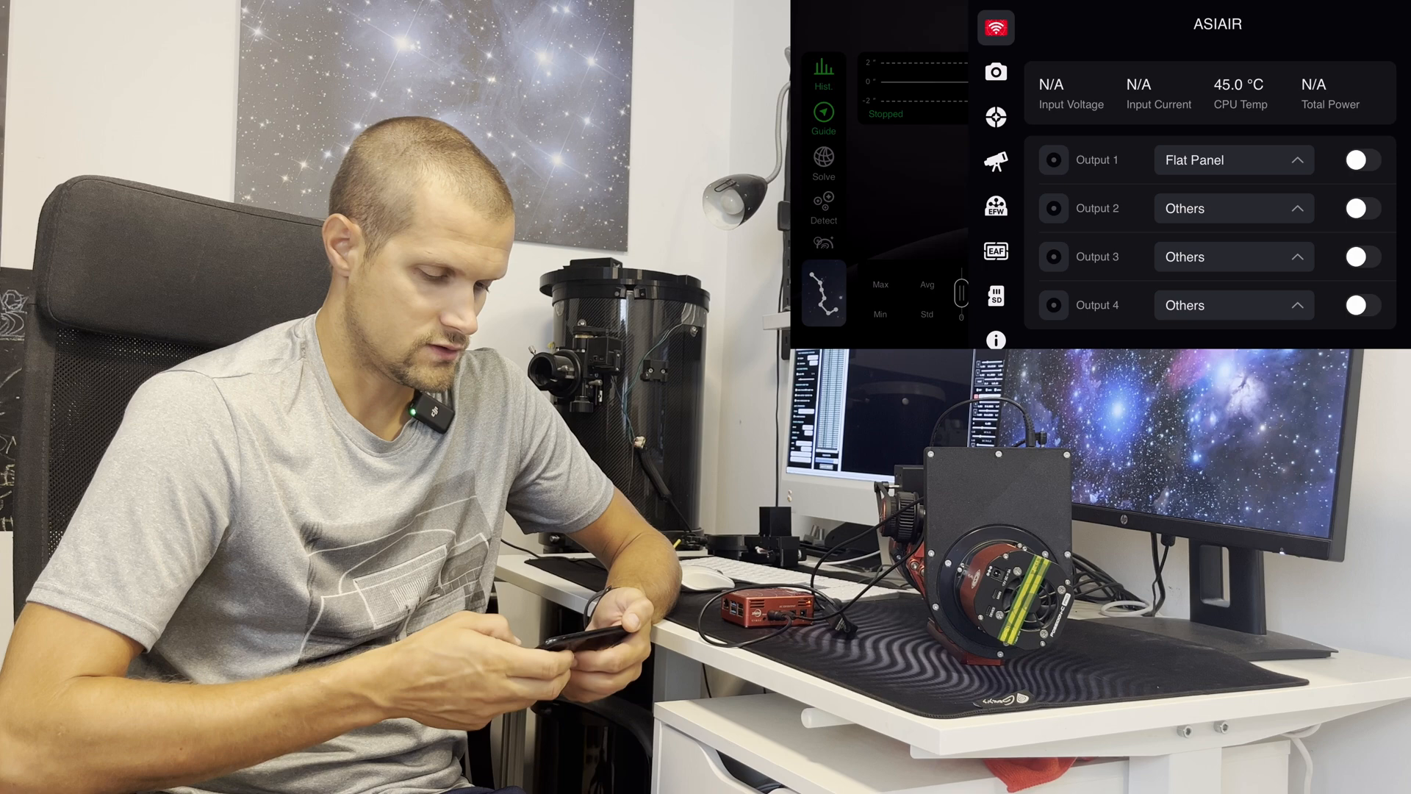
- Power on Output 2, then switch on and confirm the Flat Panel on Output 1
left_click(1360, 208)
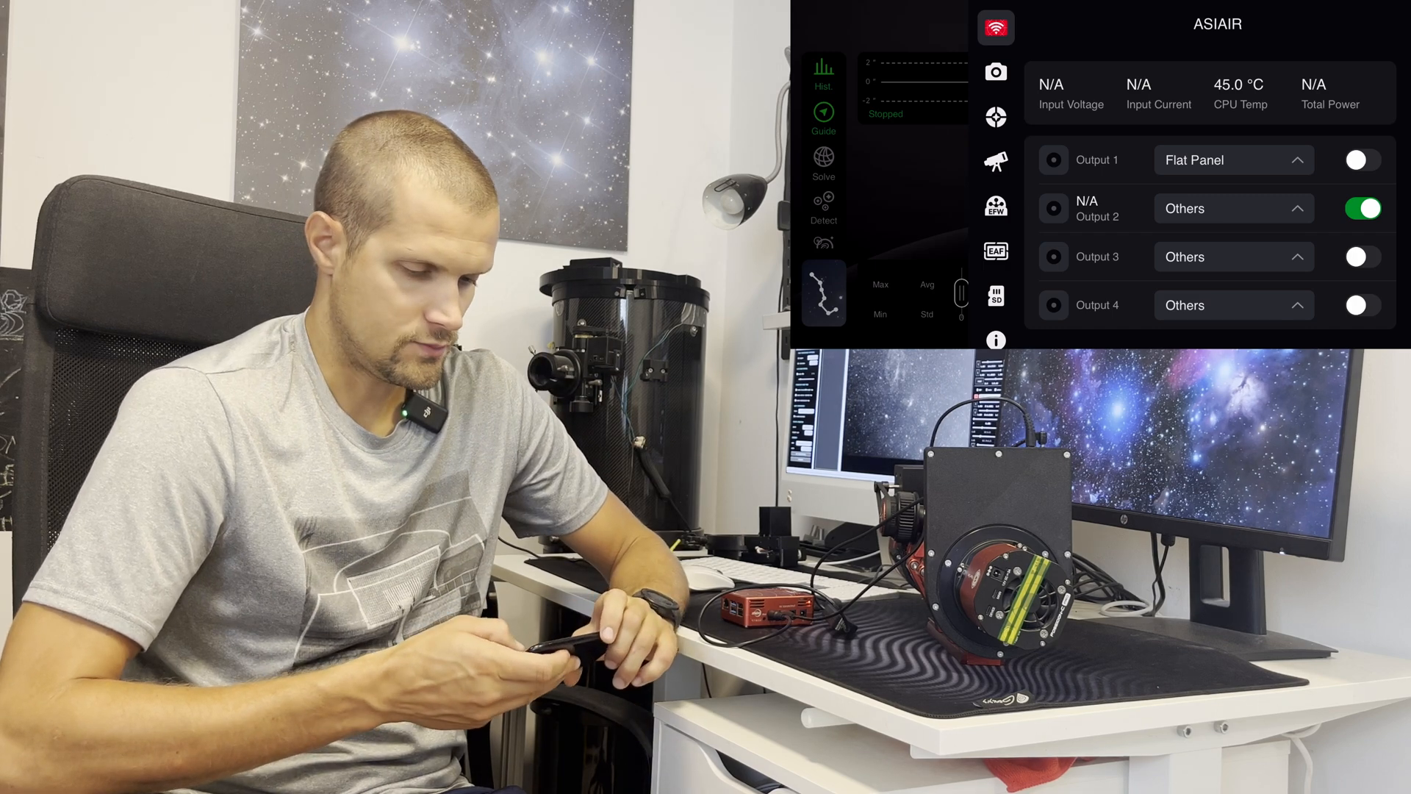
left_click(1361, 160)
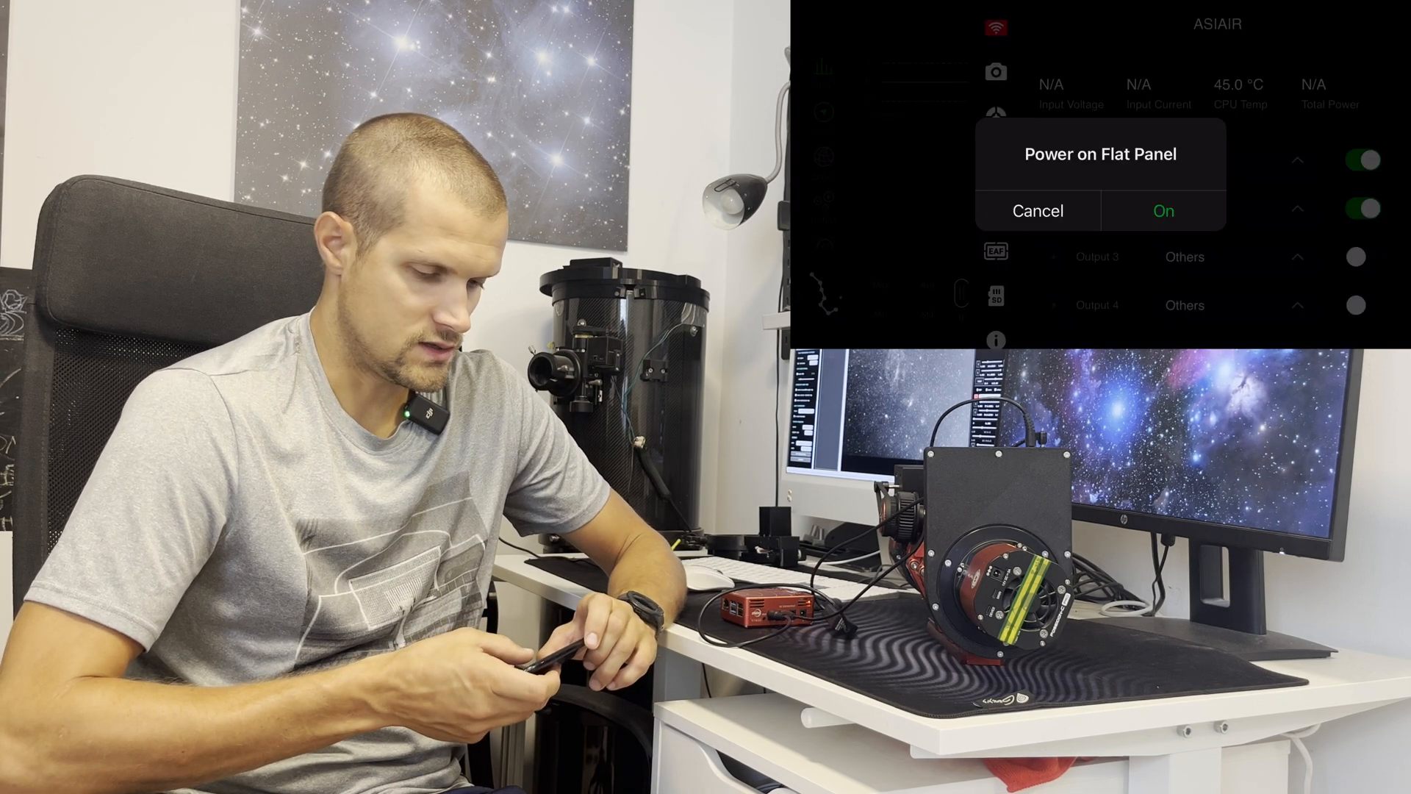
left_click(1163, 211)
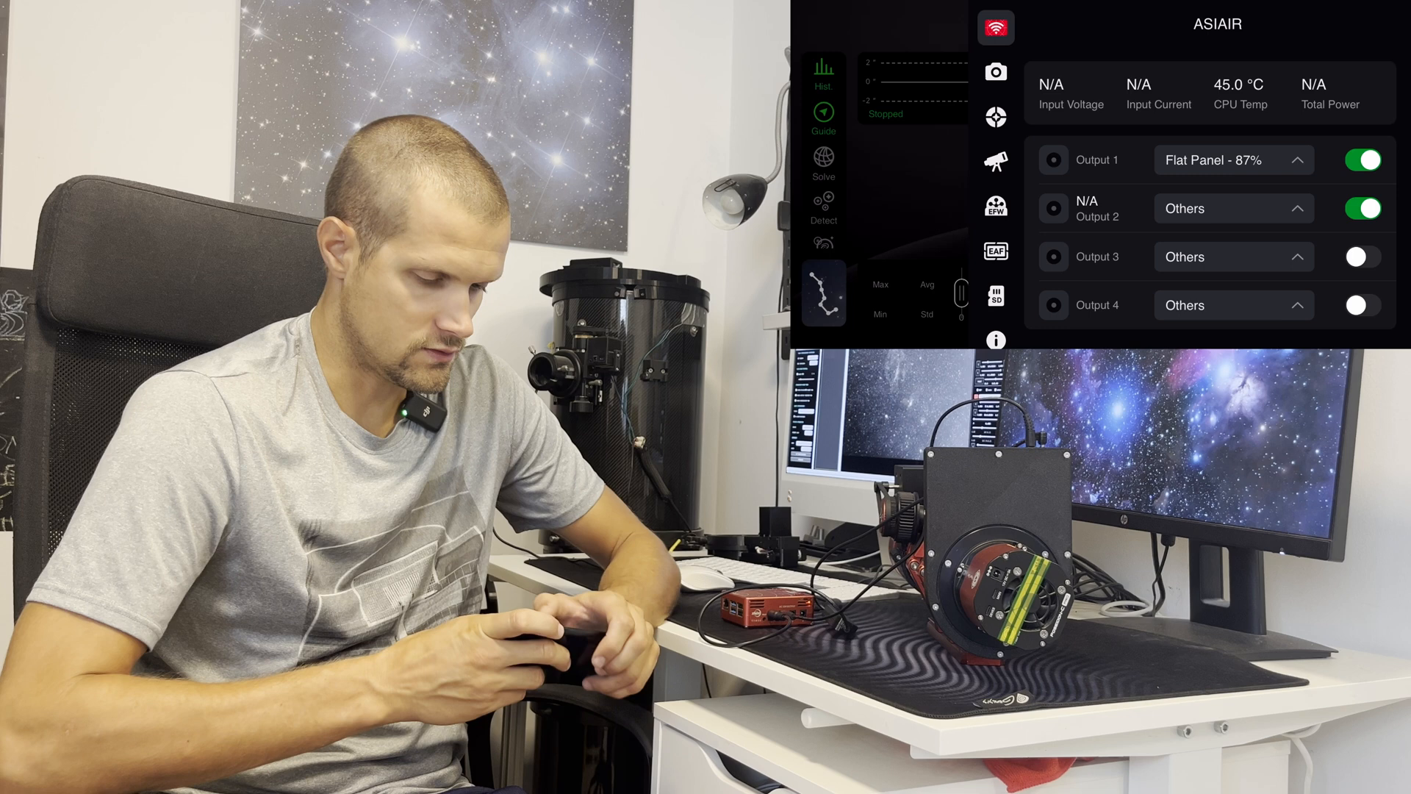
- Lower the Output 1 Flat Panel brightness to 55%, then power it off and confirm
left_click(1298, 159)
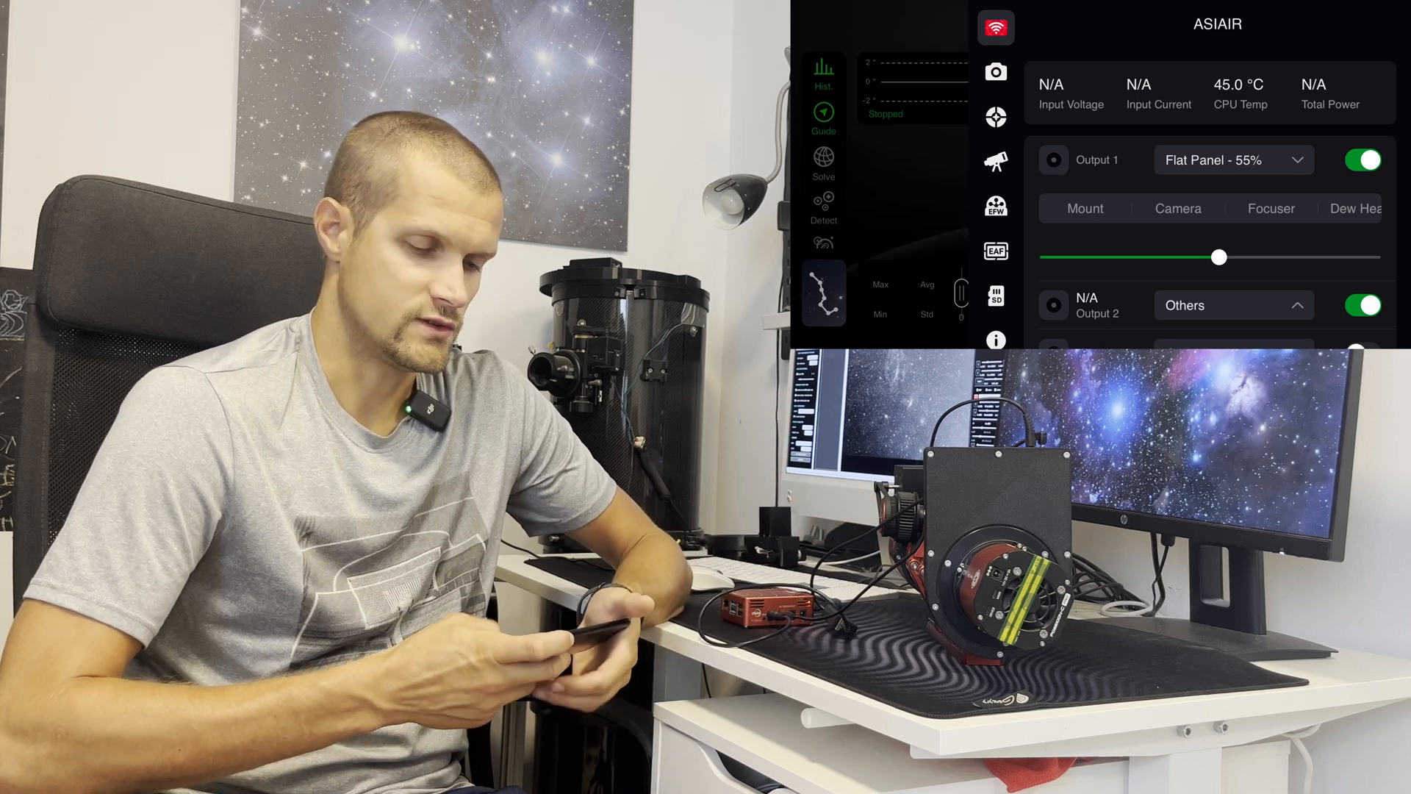
left_click(1362, 161)
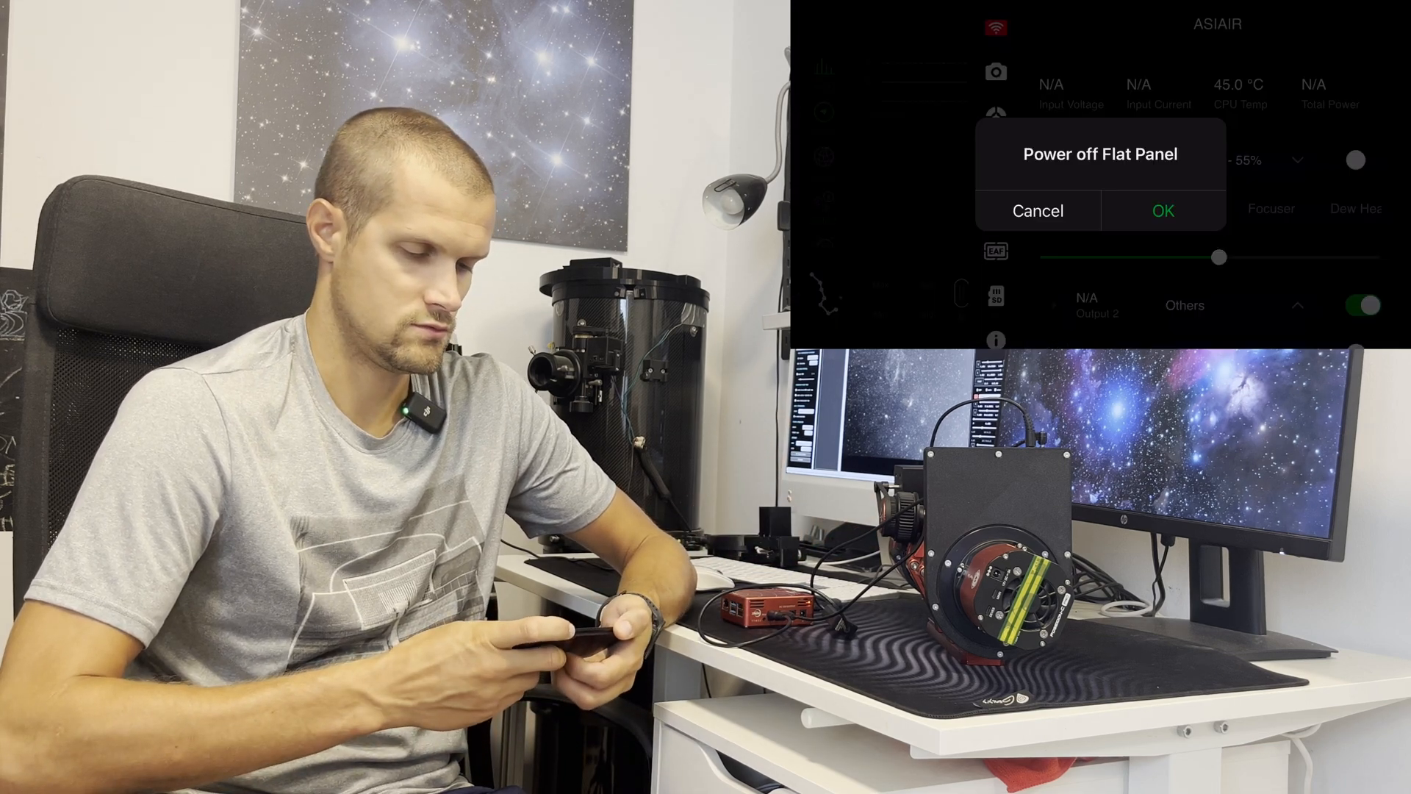
left_click(1162, 211)
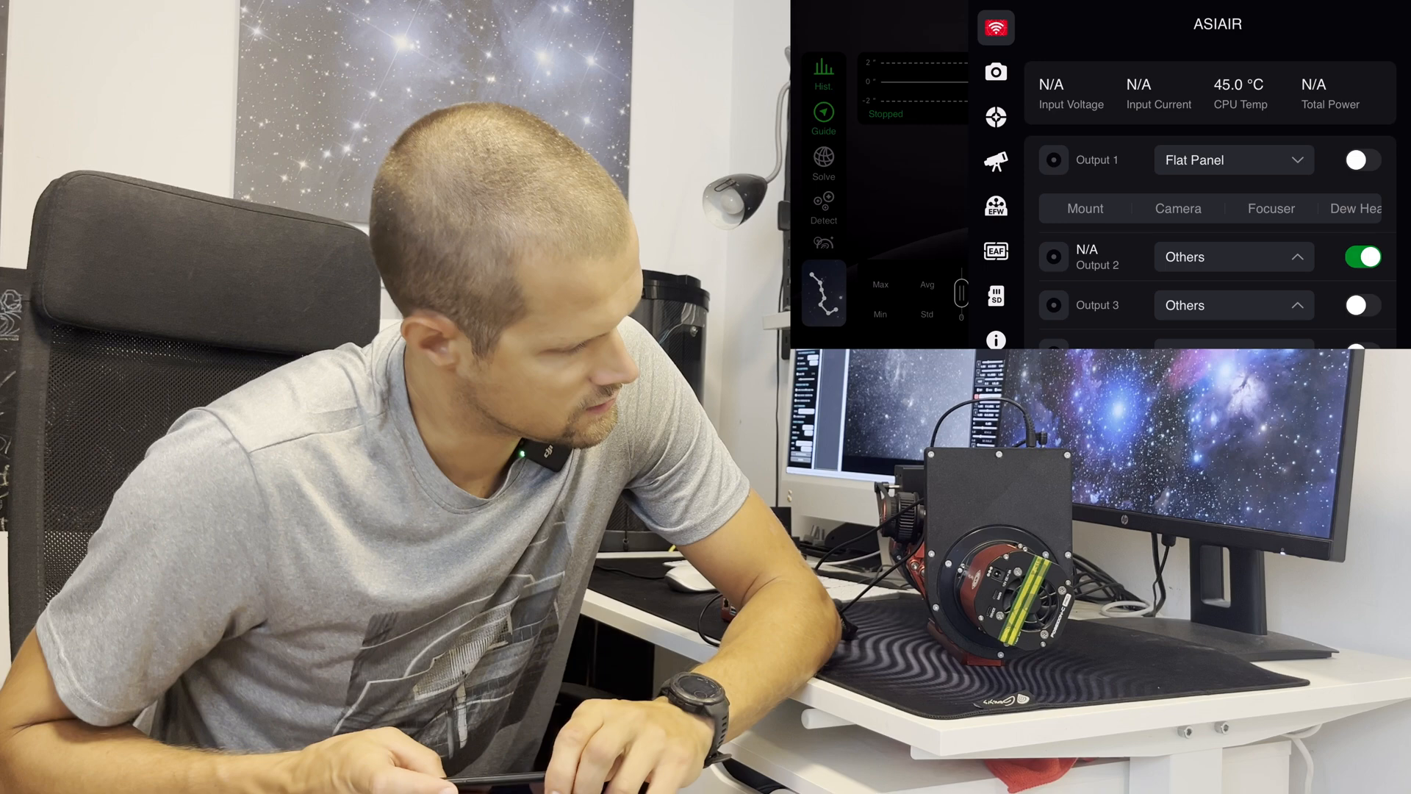